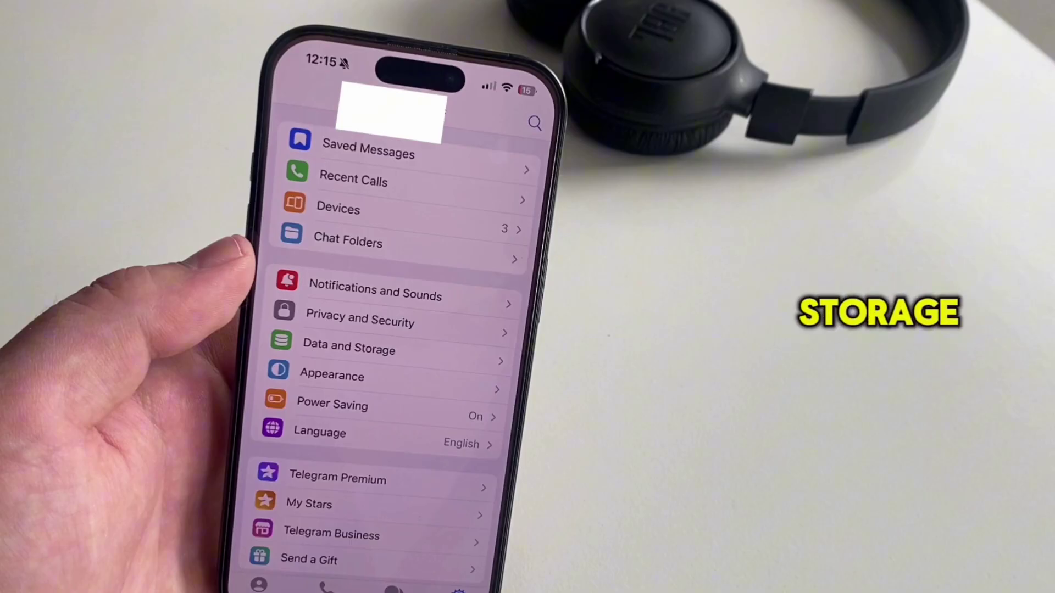
Step: Open Data and Storage from Telegram's Settings
click(348, 348)
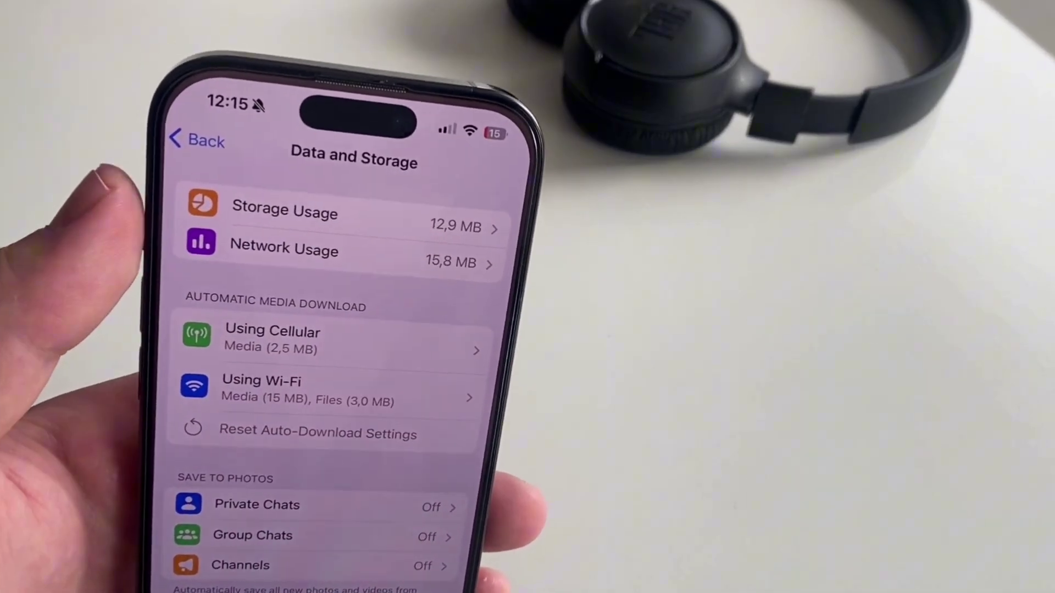
Step: Open Storage Usage to view the 12.9 MB cache breakdown
click(284, 212)
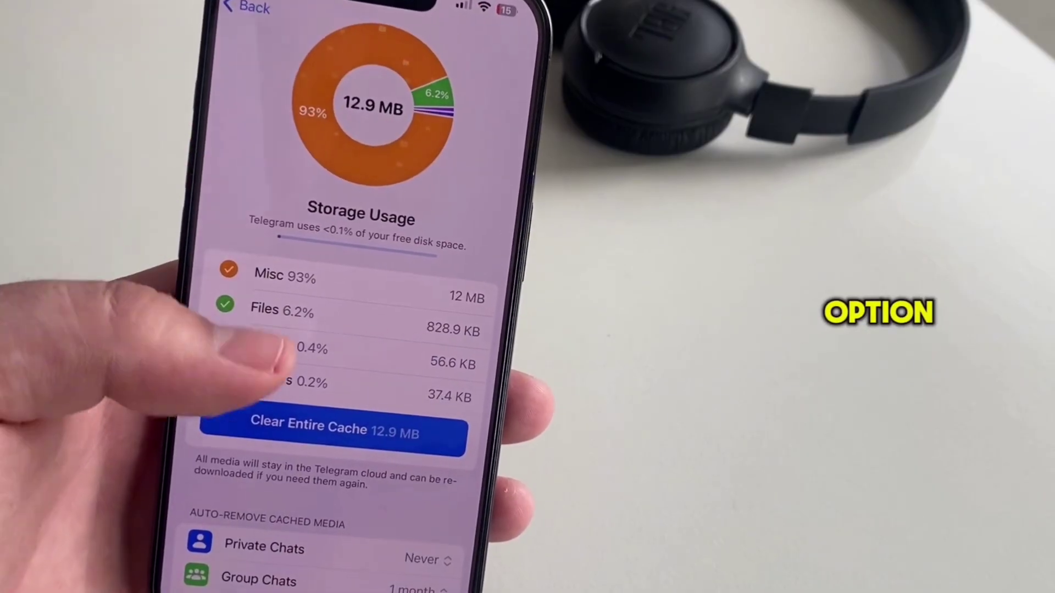
Step: Clear the entire 12.9 MB cache and confirm in the sheet
click(331, 433)
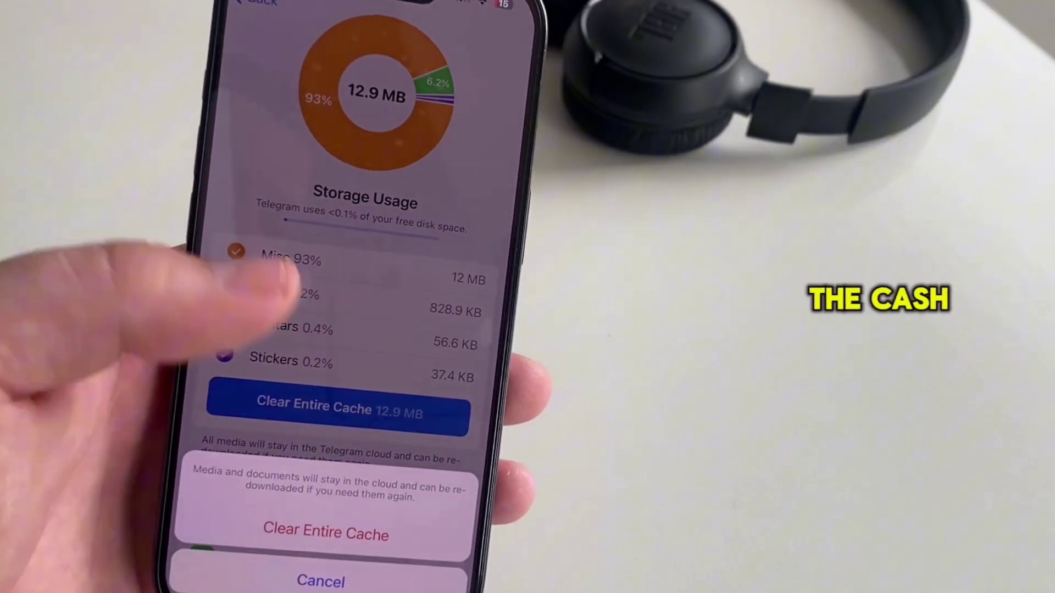
click(325, 535)
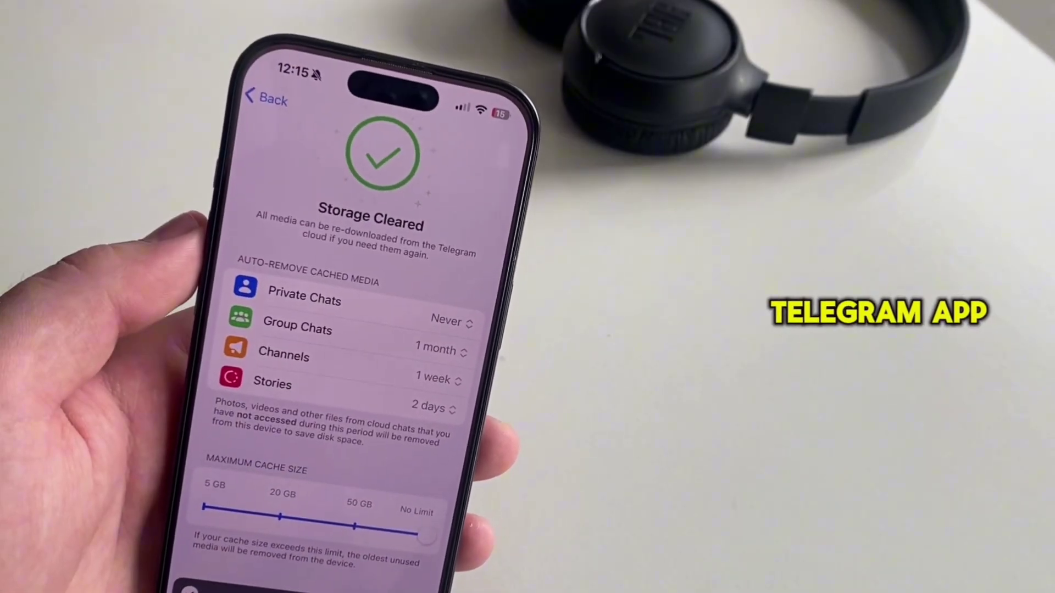